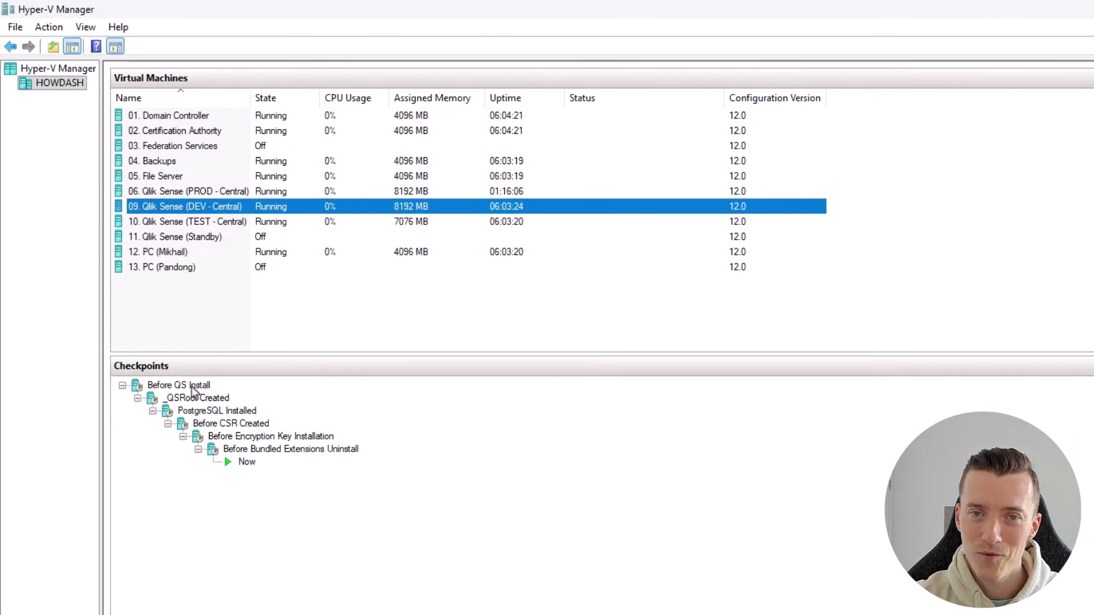
Select the Before CSR Created, Before Encryption Key Installation and Before Bundled Extensions Uninstall checkpoints in turn.
left_click(231, 423)
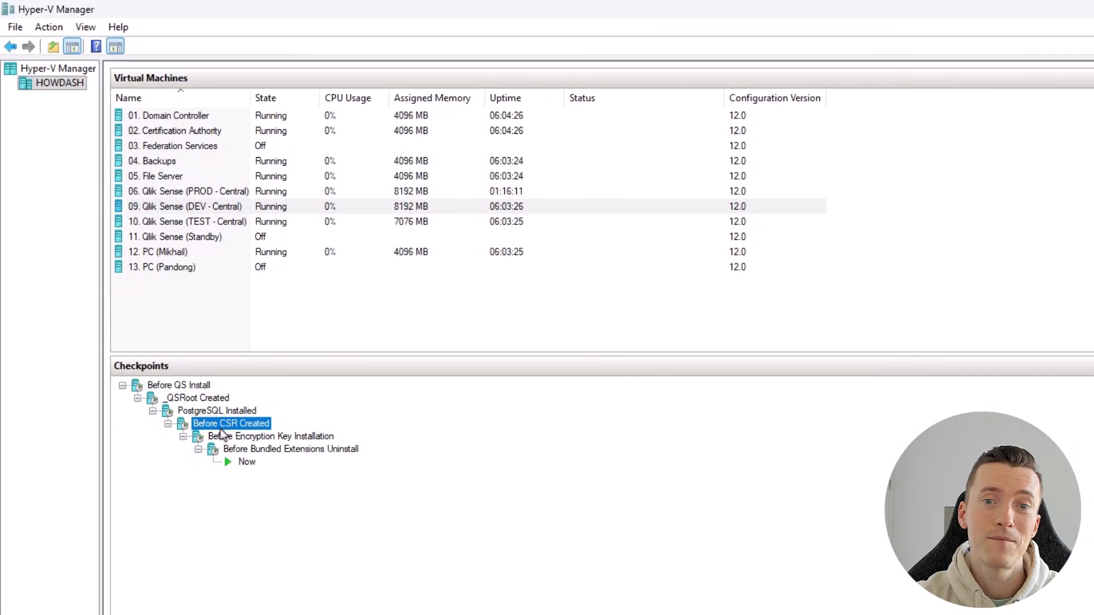
left_click(271, 437)
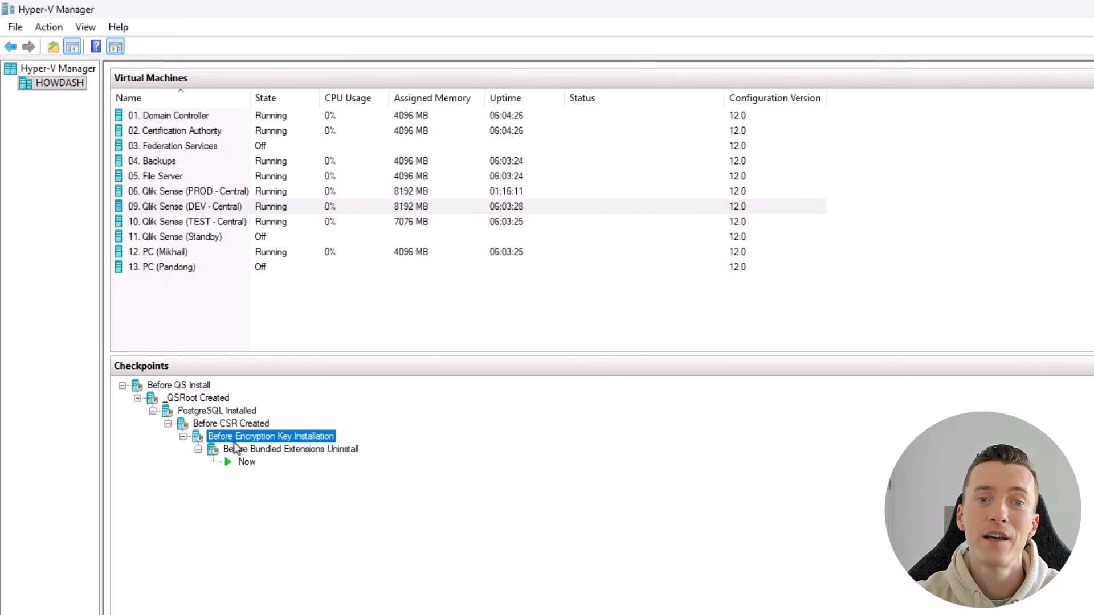
left_click(291, 449)
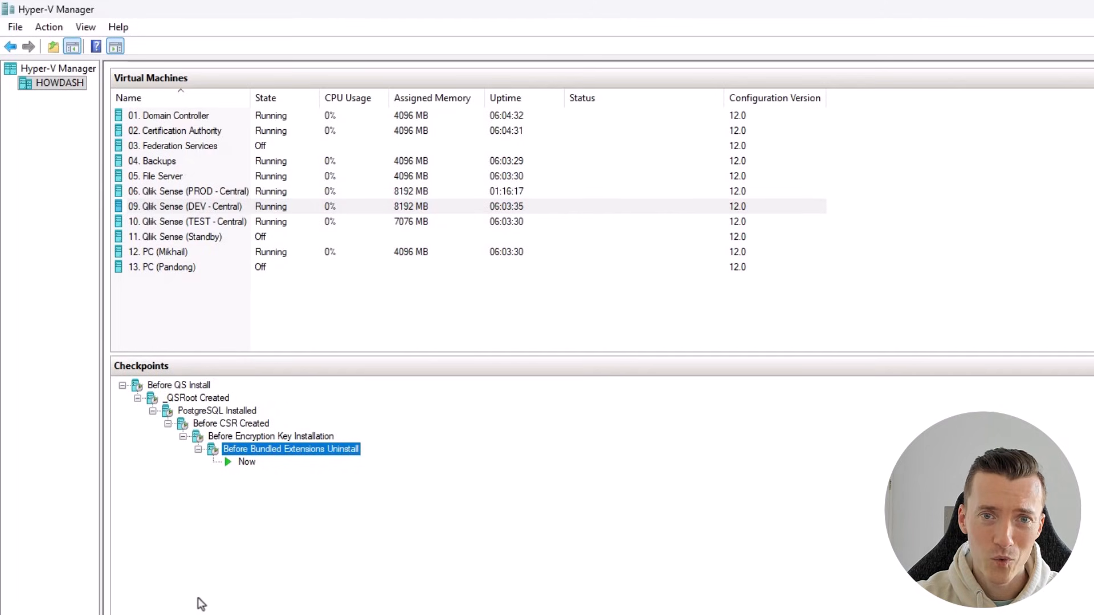
mouse_move(32, 357)
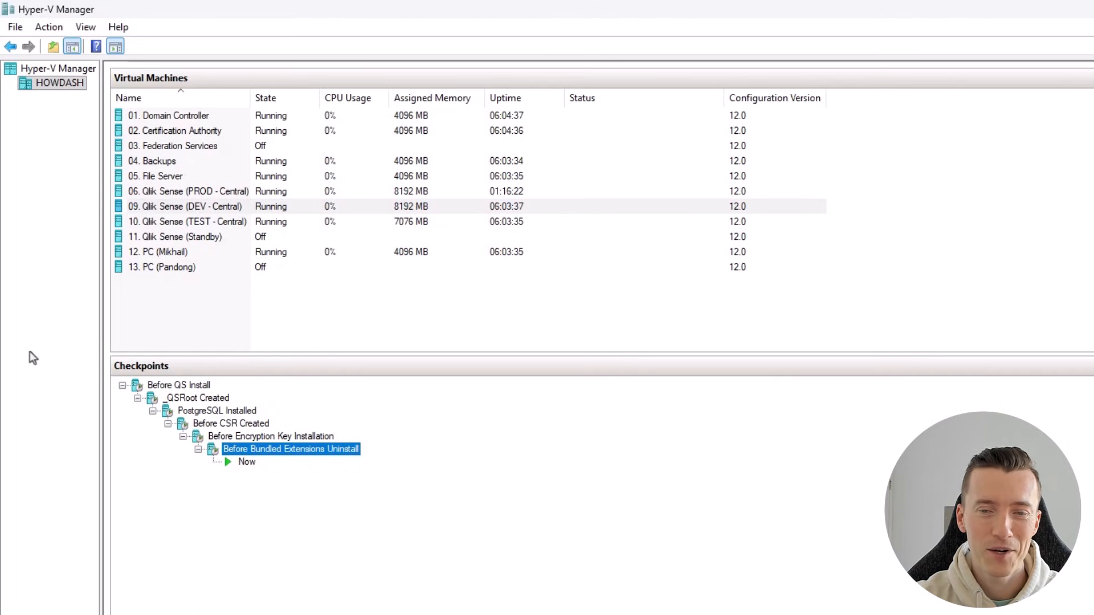
mouse_move(226, 488)
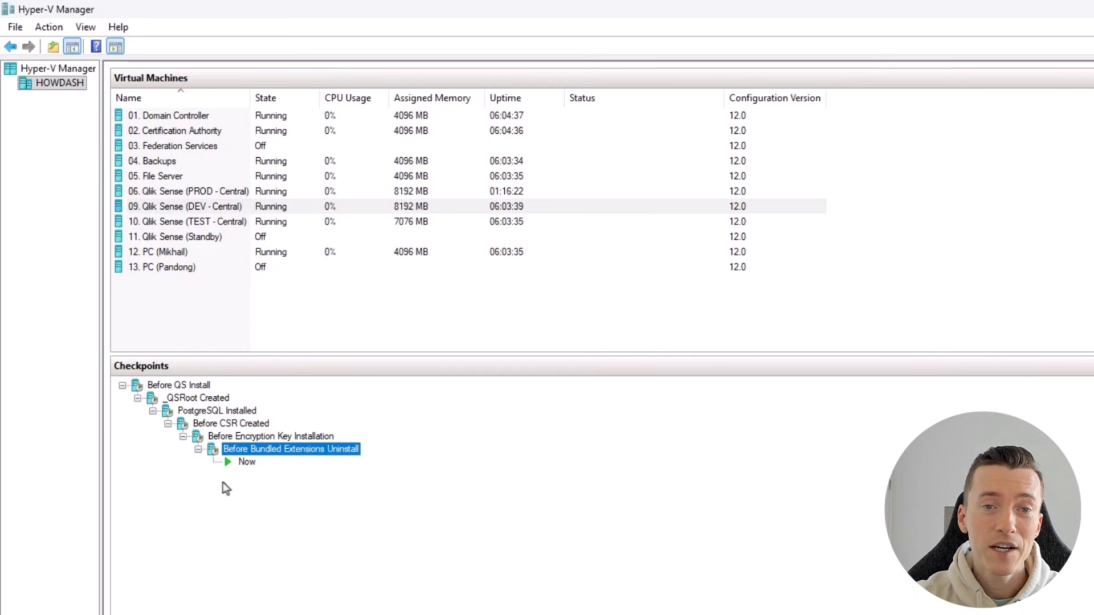
mouse_move(351, 551)
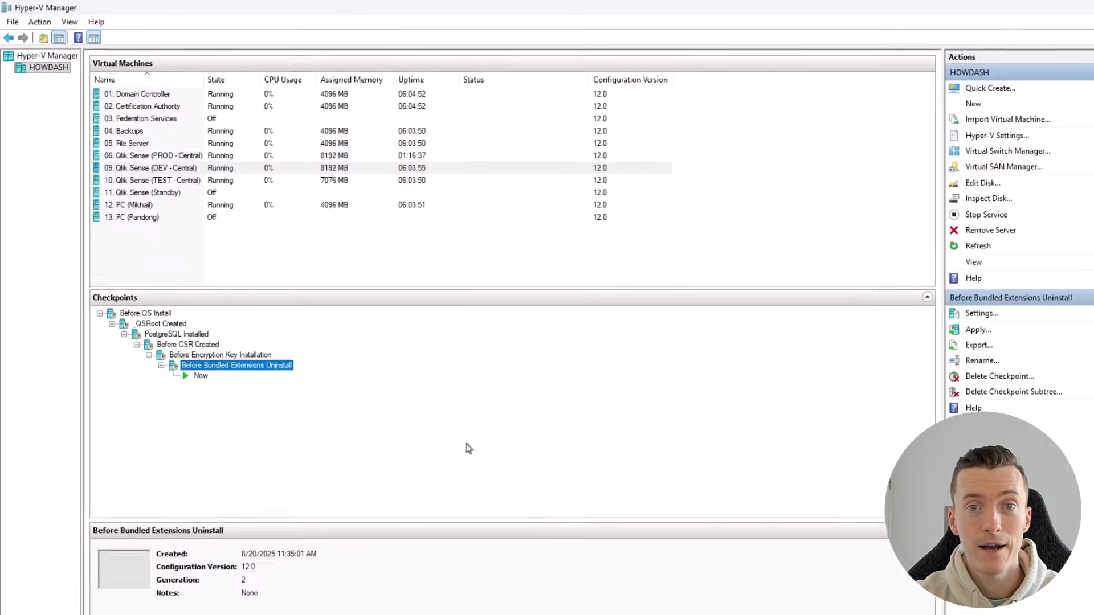
Switch to the Qlik Sense installation script in Word at the Visual C++ Redistributable prerequisite.
left_click(627, 602)
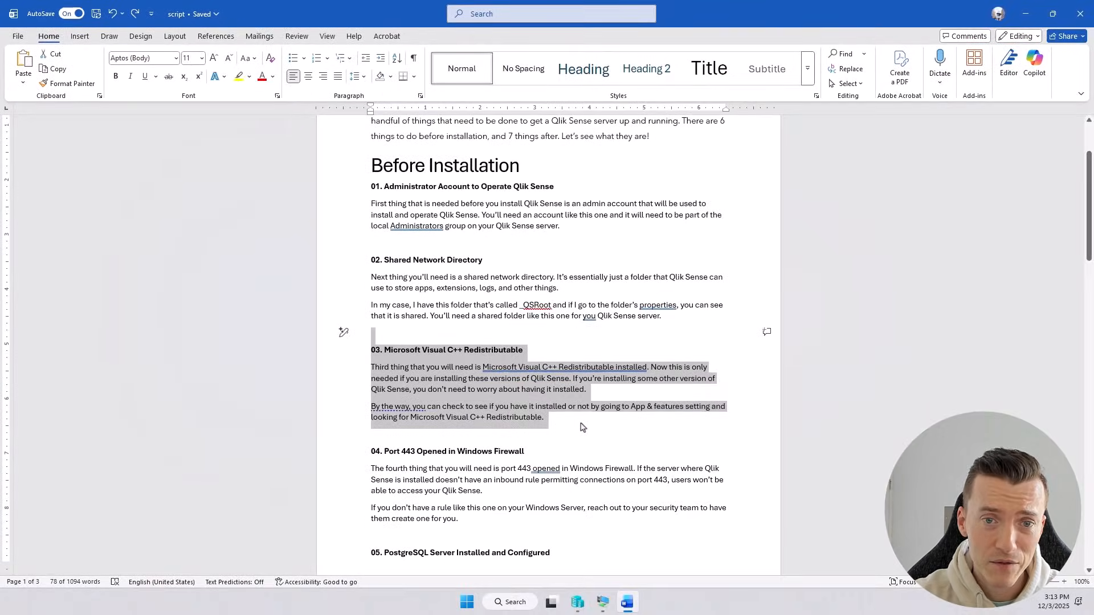
Bring Hyper-V Manager back to the front showing the DEV VM's checkpoint chain.
left_click(577, 602)
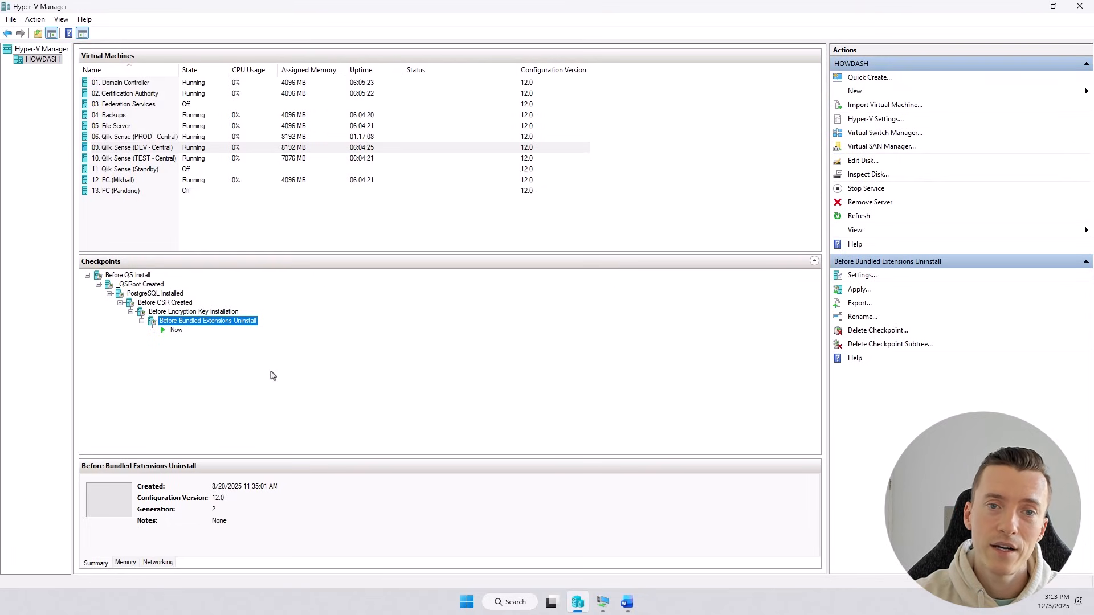
mouse_move(269, 364)
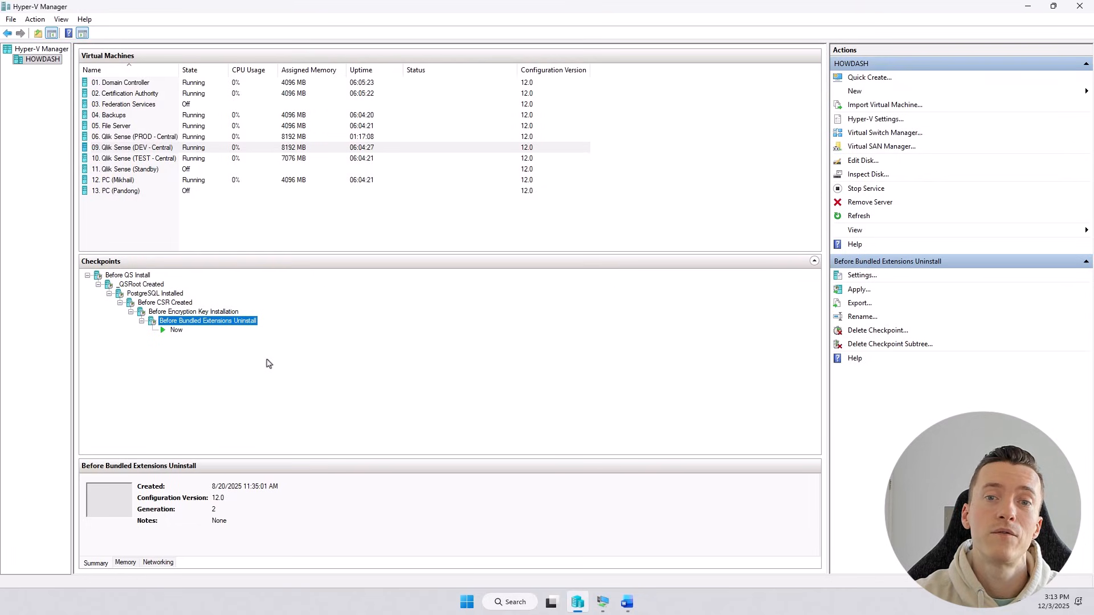
mouse_move(222, 112)
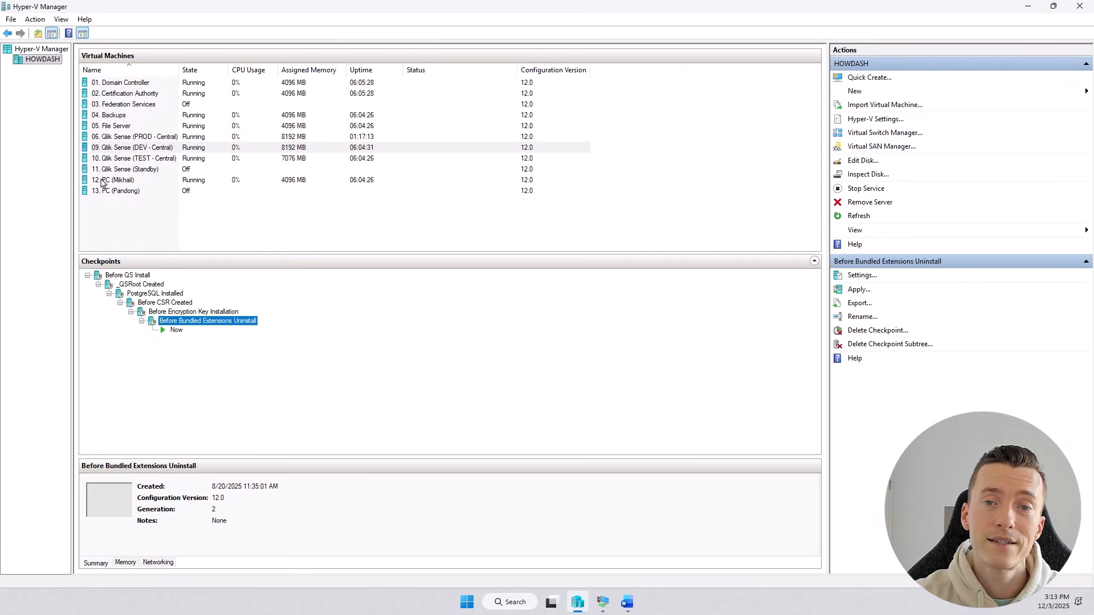
mouse_move(112, 209)
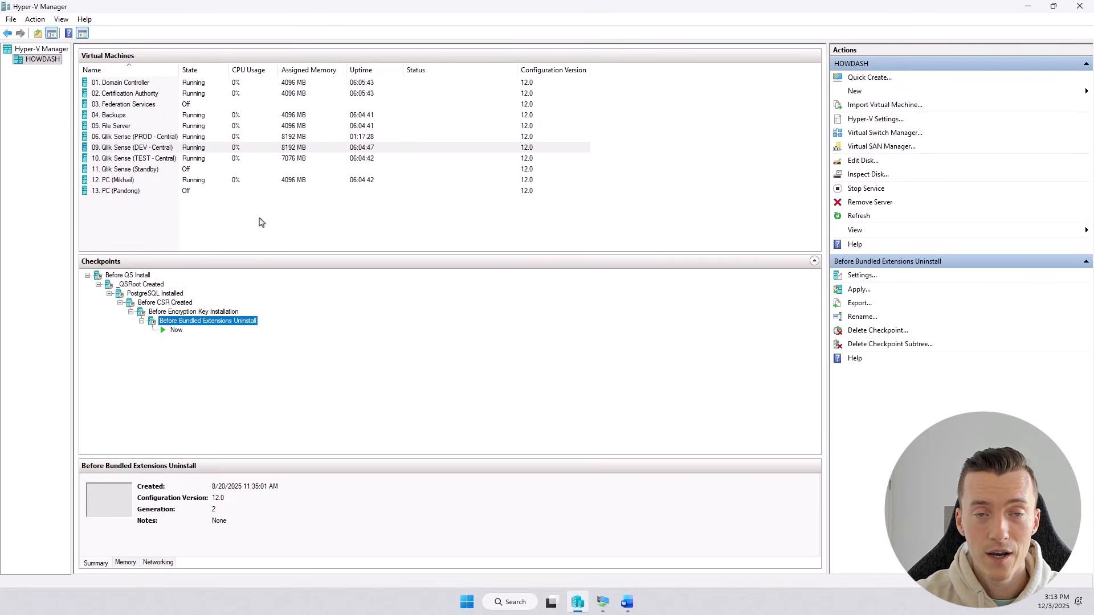
mouse_move(289, 221)
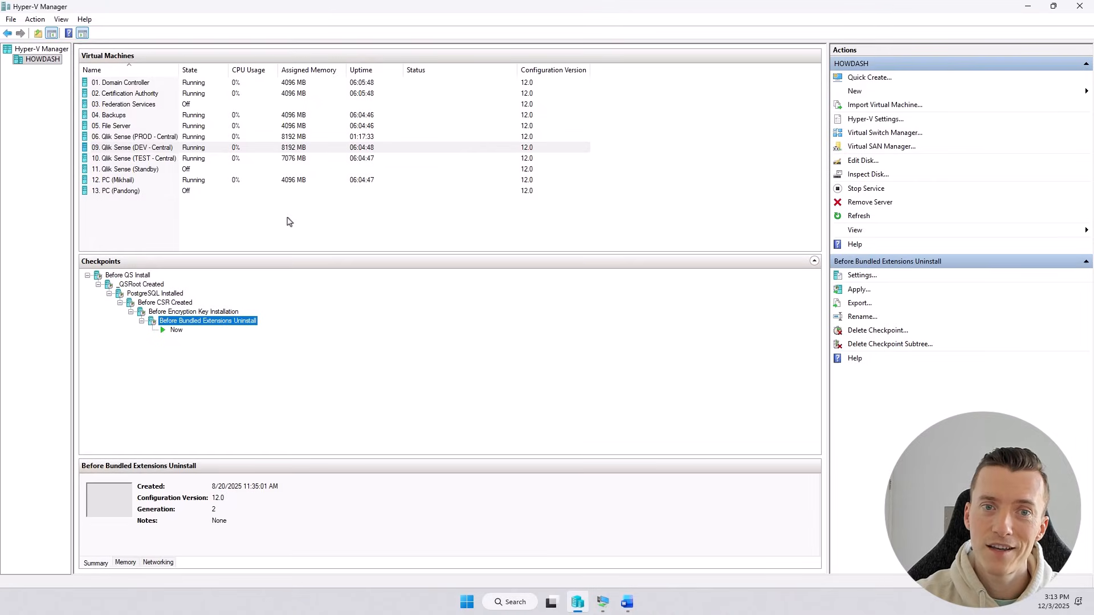
Open the Task Scheduler Library listing the Qlik Sense backup and service tasks.
double_click(136, 137)
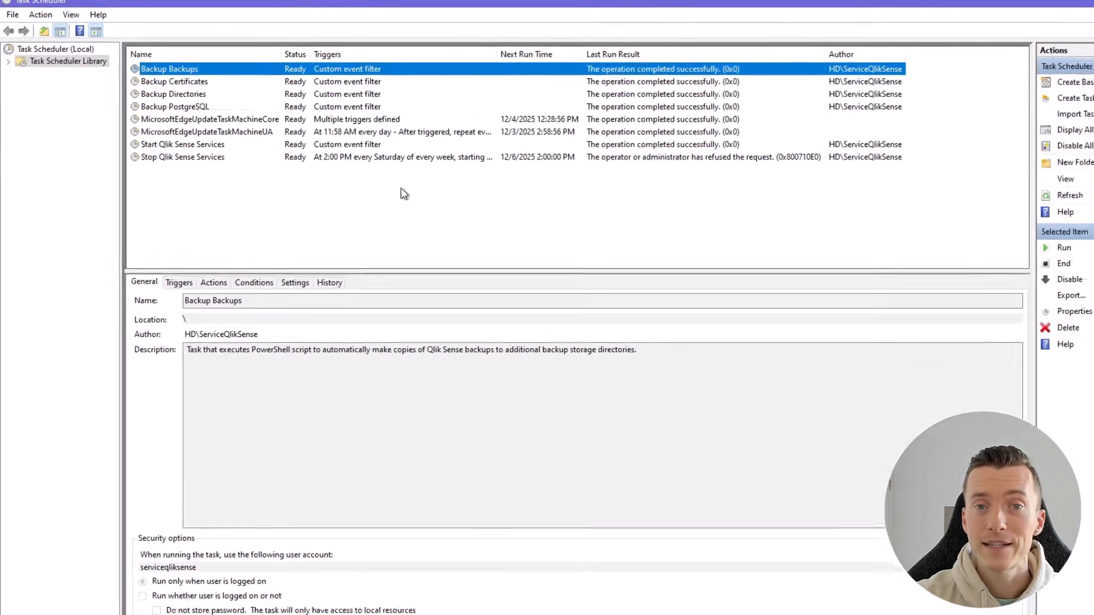
Review the Backup PostgreSQL and Backup Certificates task descriptions, then move to the browser.
left_click(211, 119)
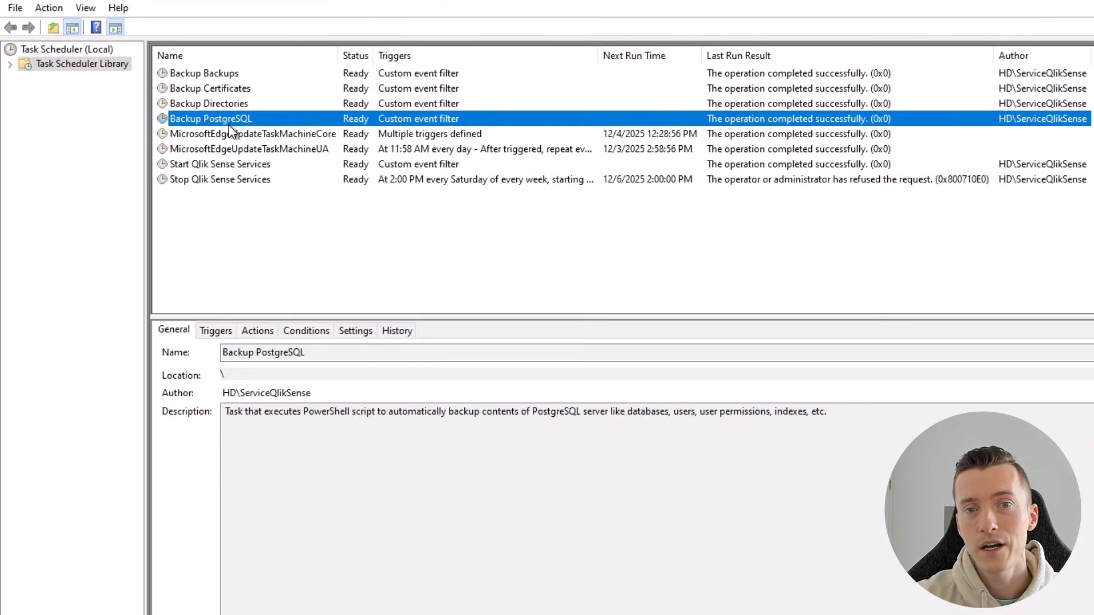
left_click(210, 89)
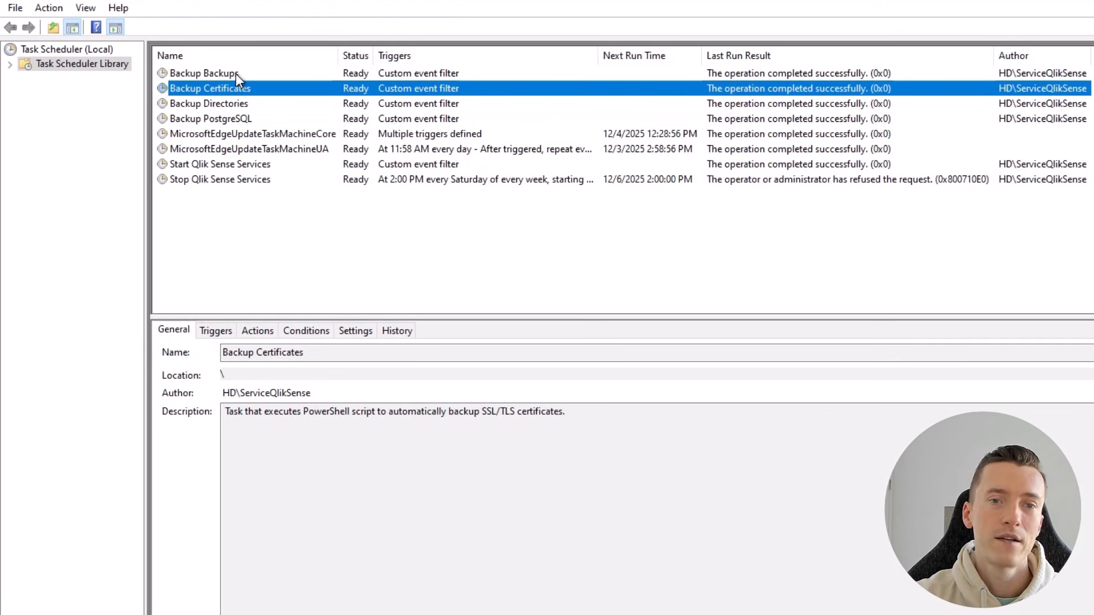
left_click(203, 73)
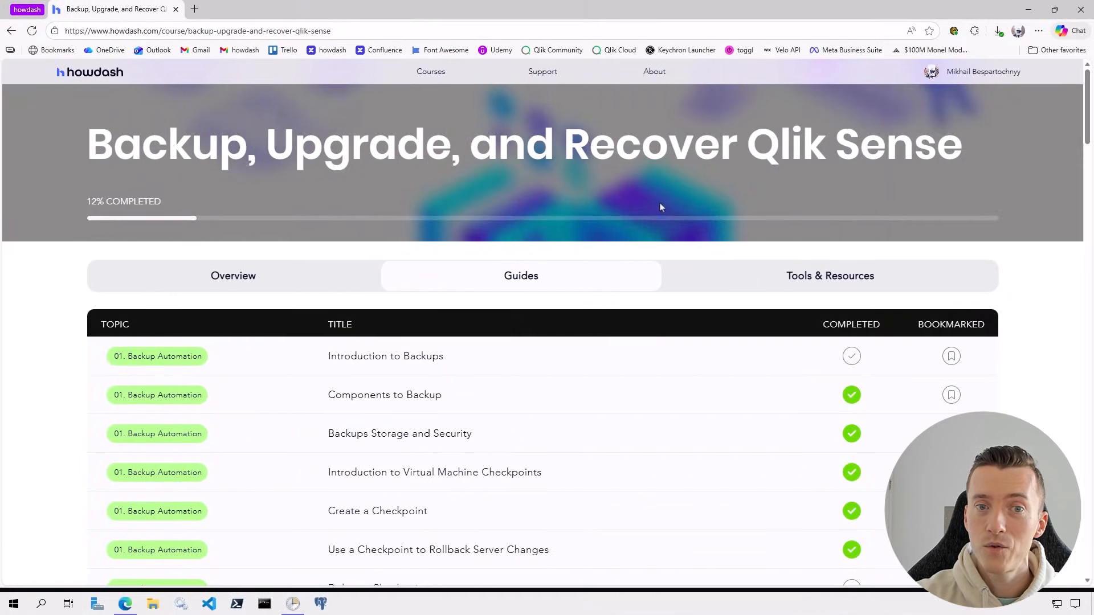
left_click(830, 276)
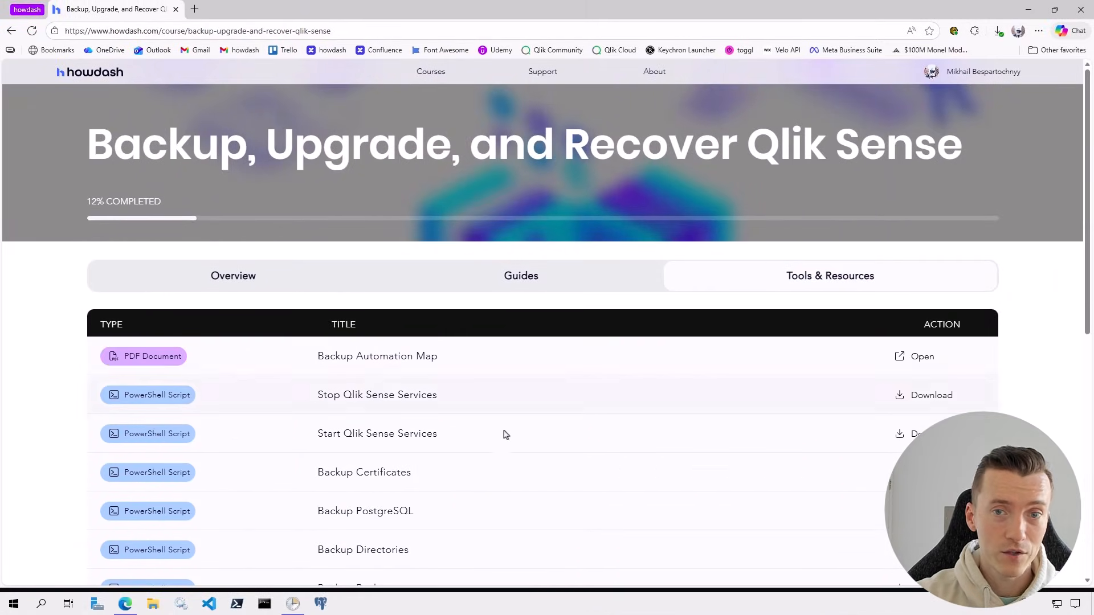
scroll("down", 3)
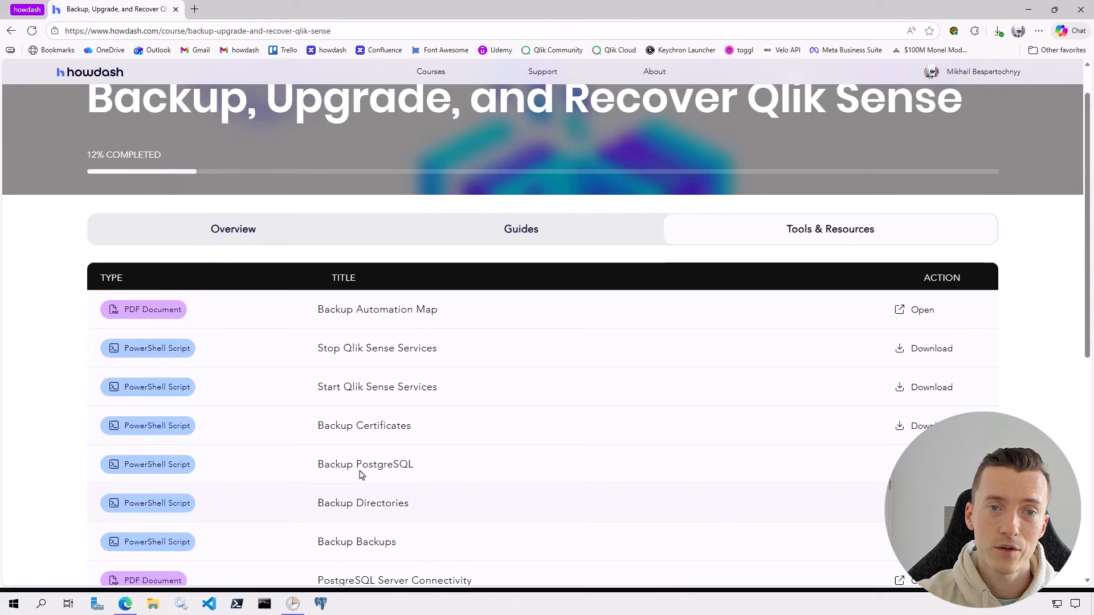
left_click(521, 229)
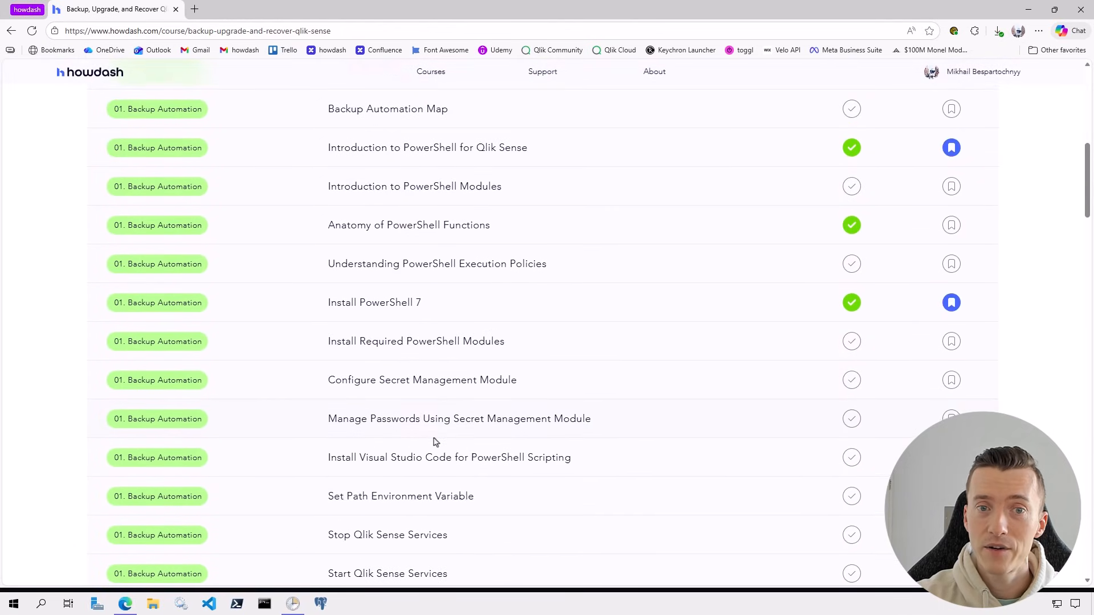
scroll("down", 3)
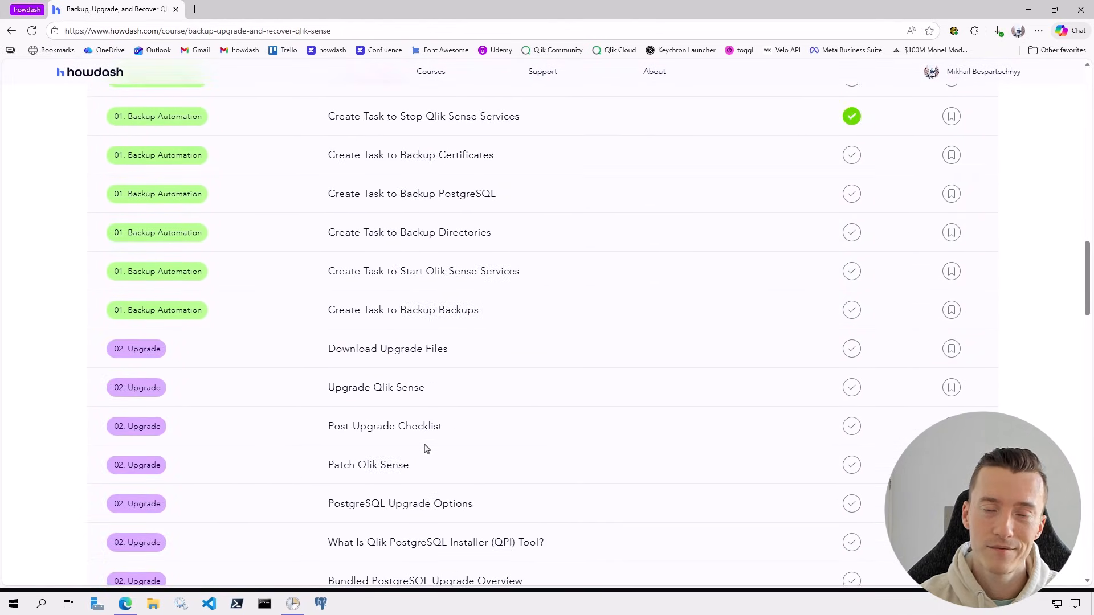
scroll("down", 3)
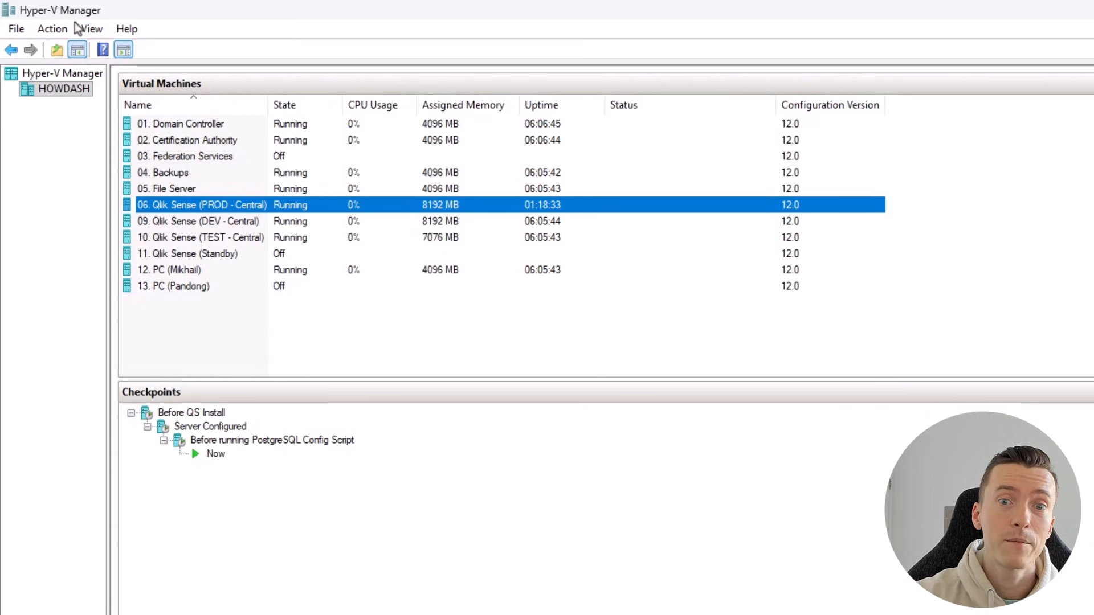
mouse_move(484, 353)
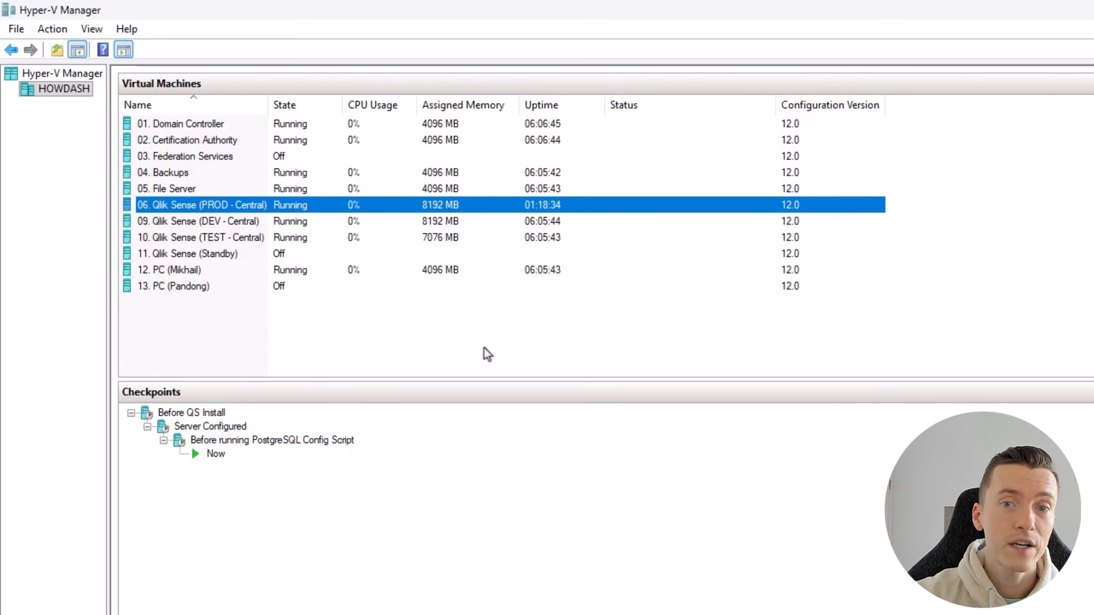
mouse_move(206, 212)
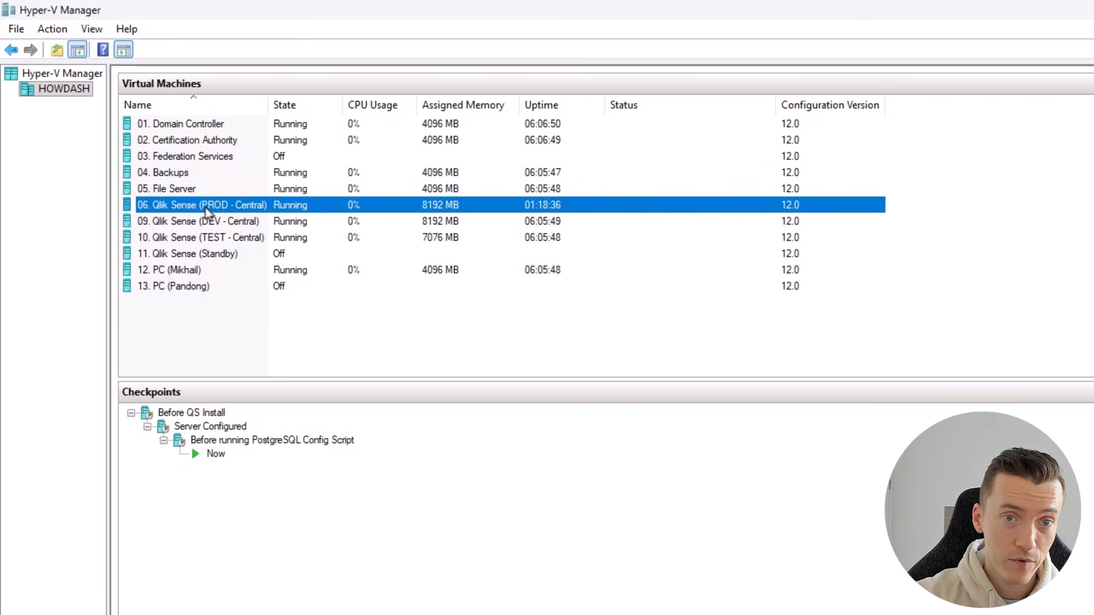
Take a checkpoint of the 06. Qlik Sense (PROD - Central) virtual machine.
right_click(203, 205)
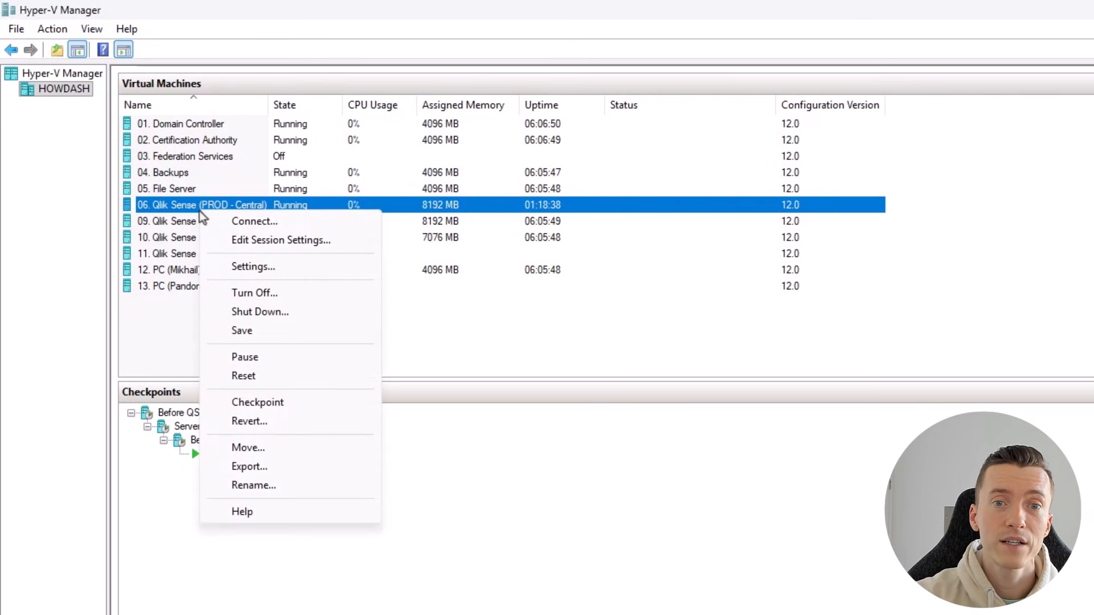
mouse_move(230, 313)
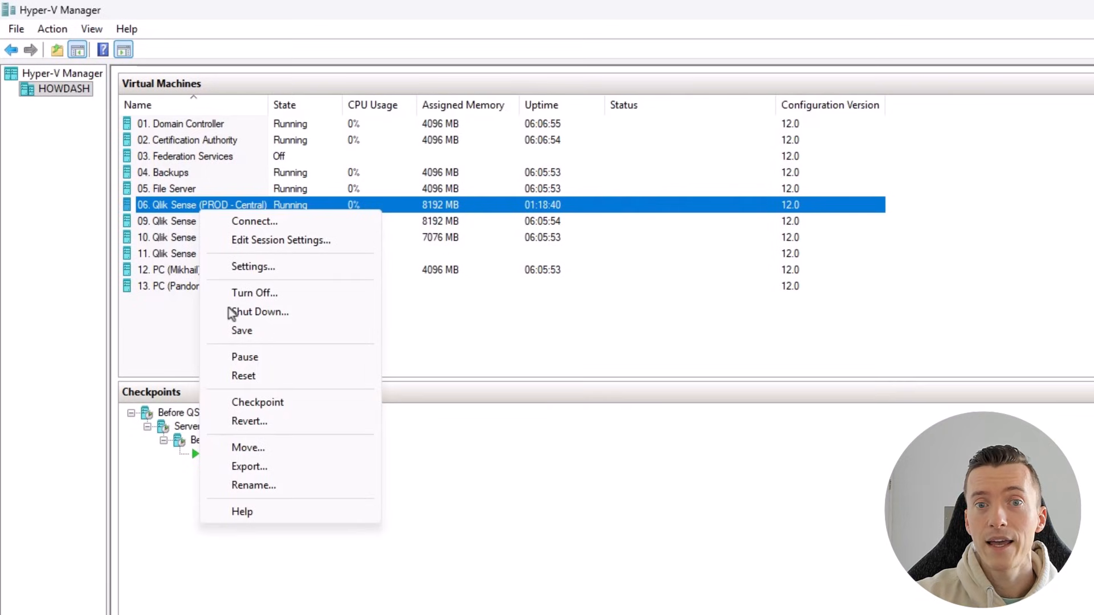
mouse_move(436, 418)
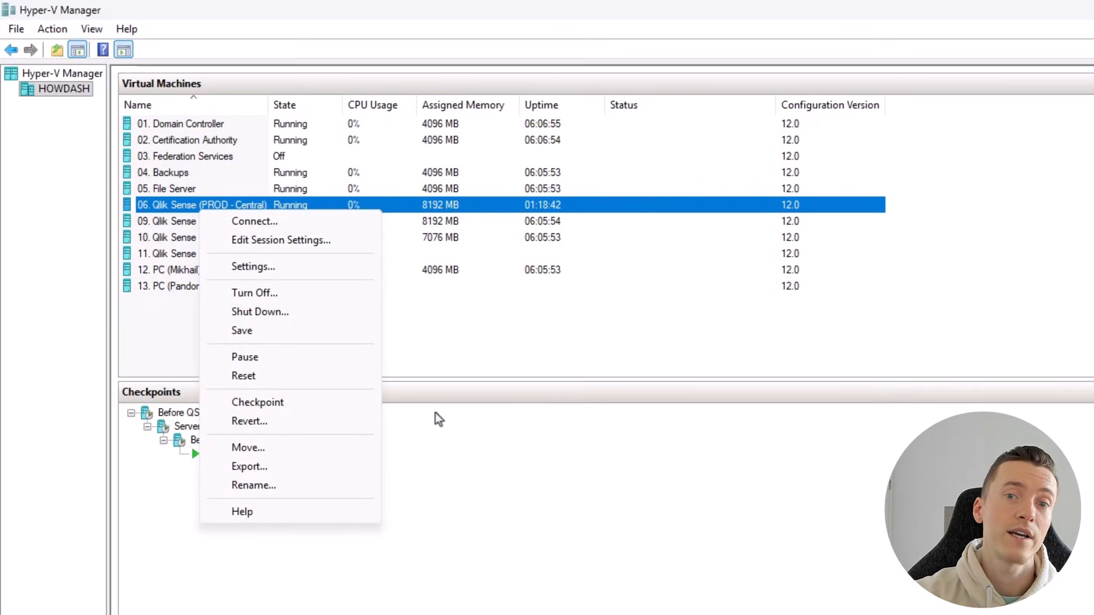
left_click(257, 402)
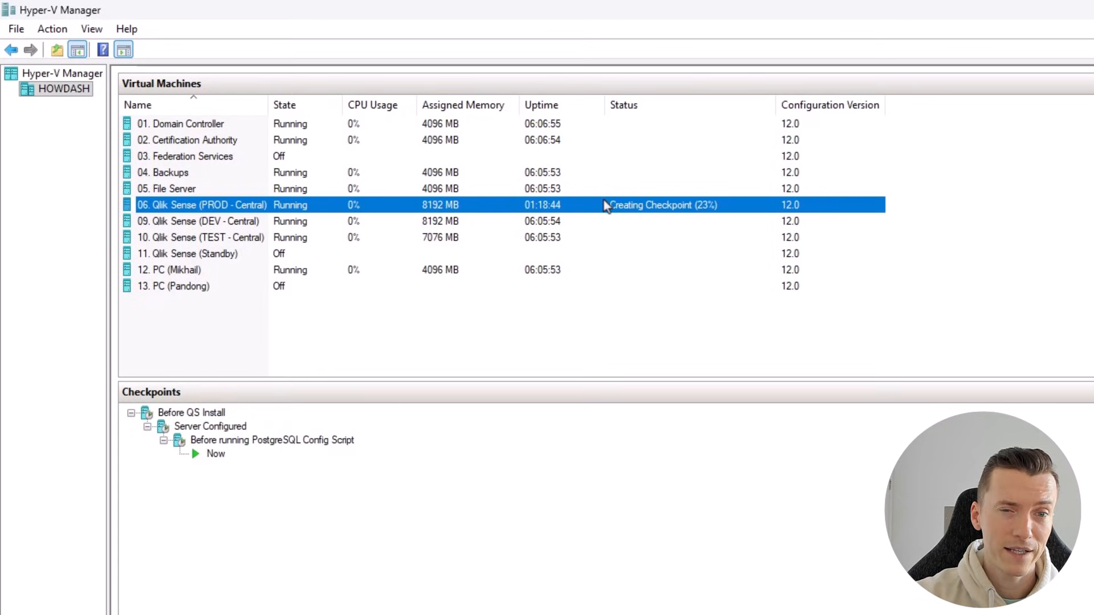
mouse_move(727, 218)
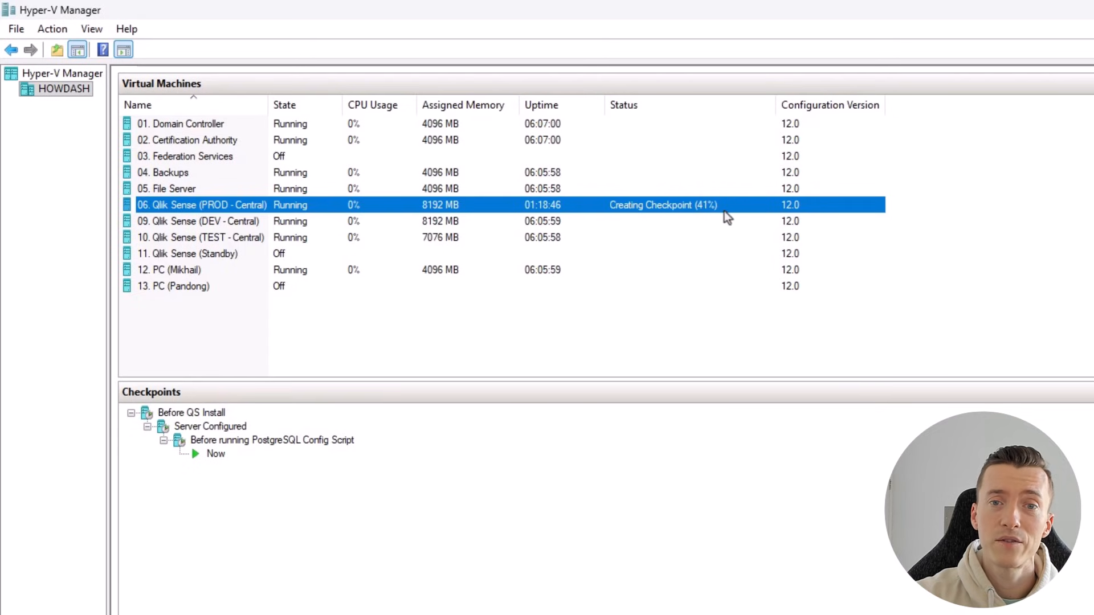
mouse_move(381, 457)
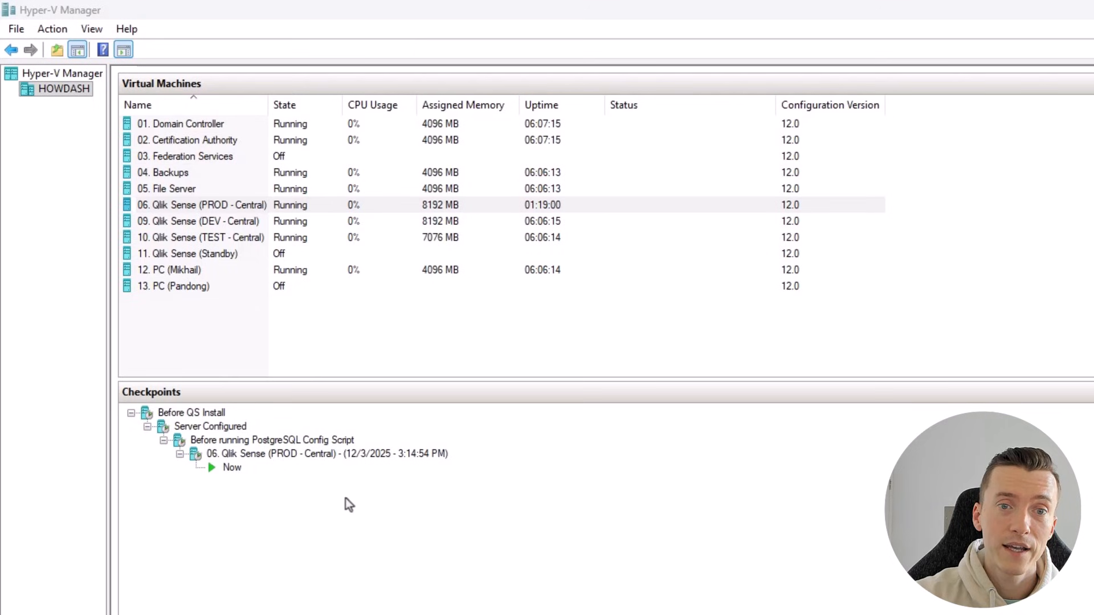
Start renaming the new PROD checkpoint to 'Before Upgrade to November 2025'.
right_click(280, 454)
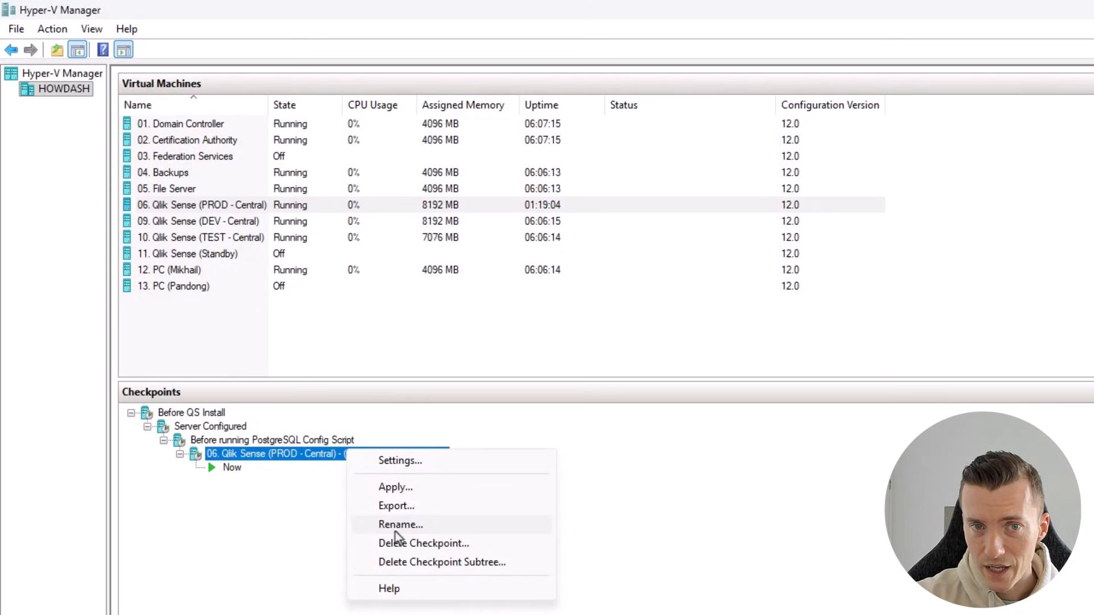
left_click(400, 524)
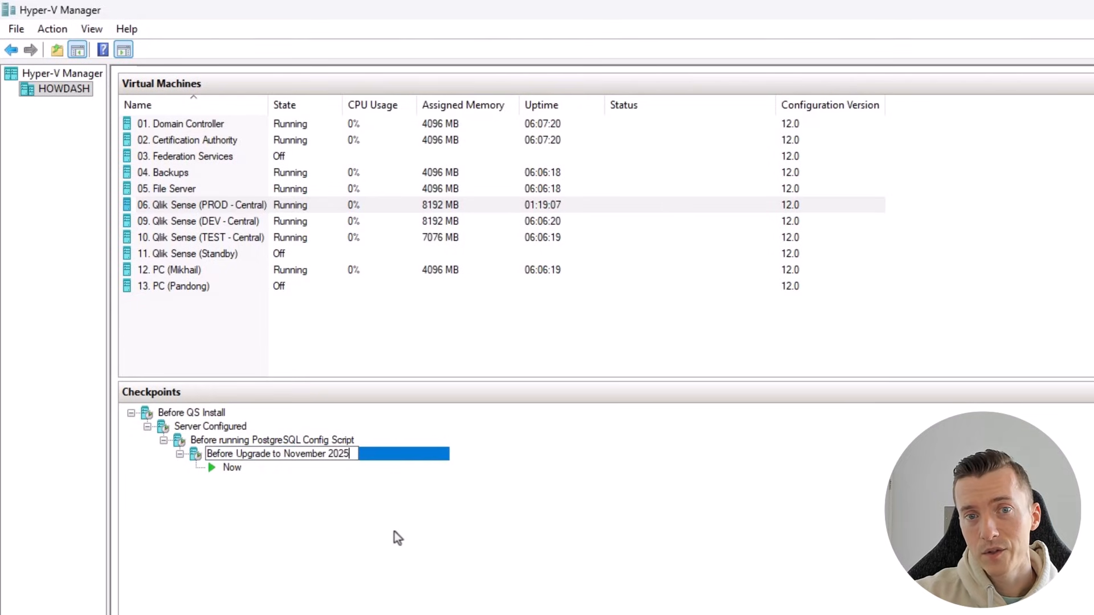
mouse_move(274, 476)
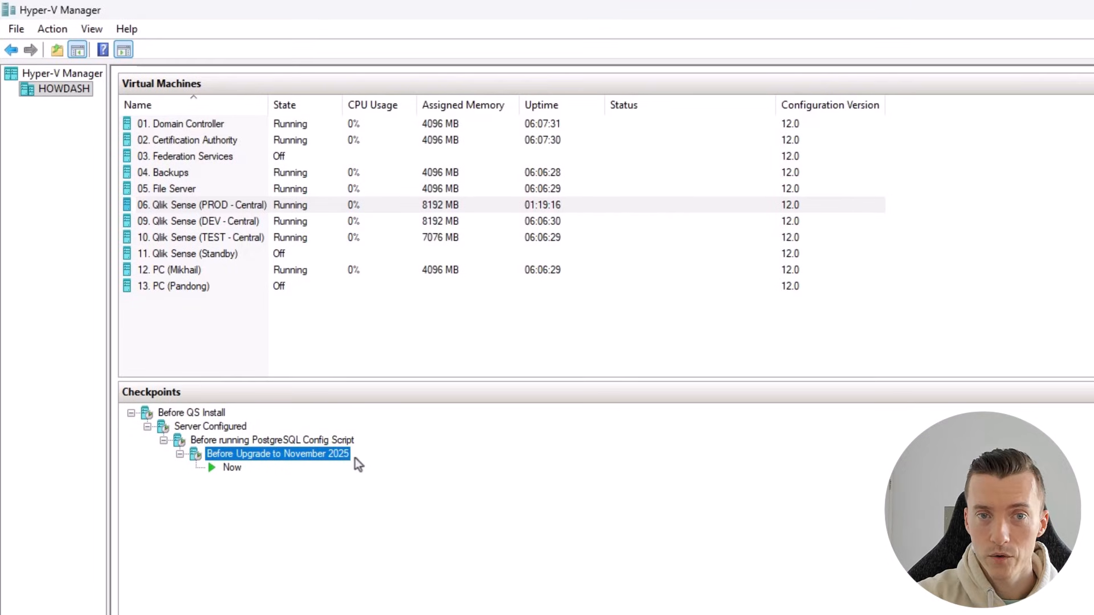
mouse_move(343, 481)
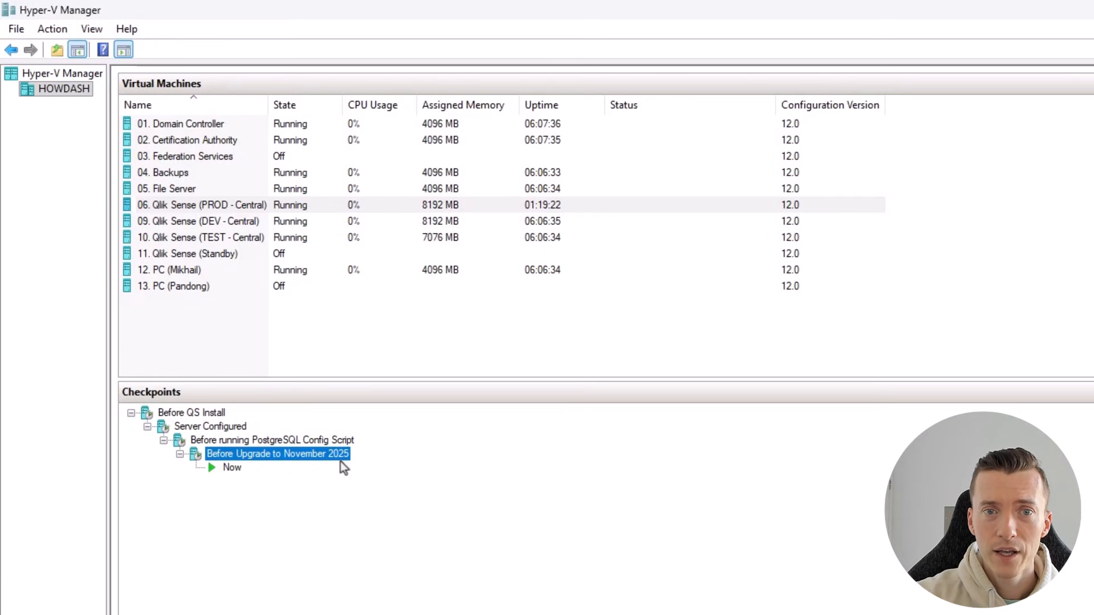
mouse_move(312, 460)
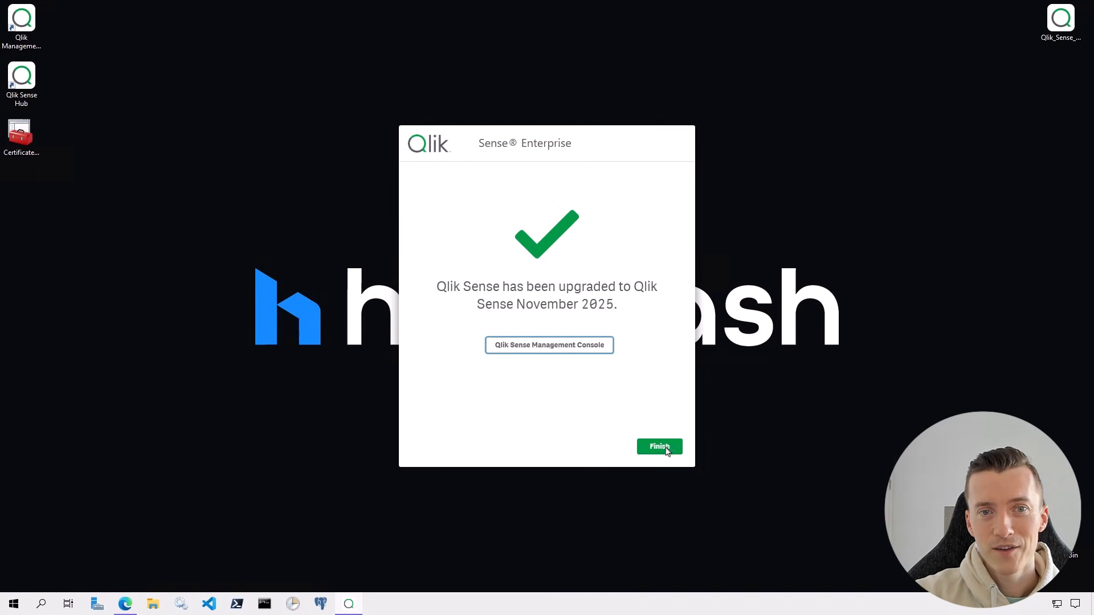
Finish the Qlik Sense Enterprise installer after the November 2025 upgrade completes.
left_click(659, 447)
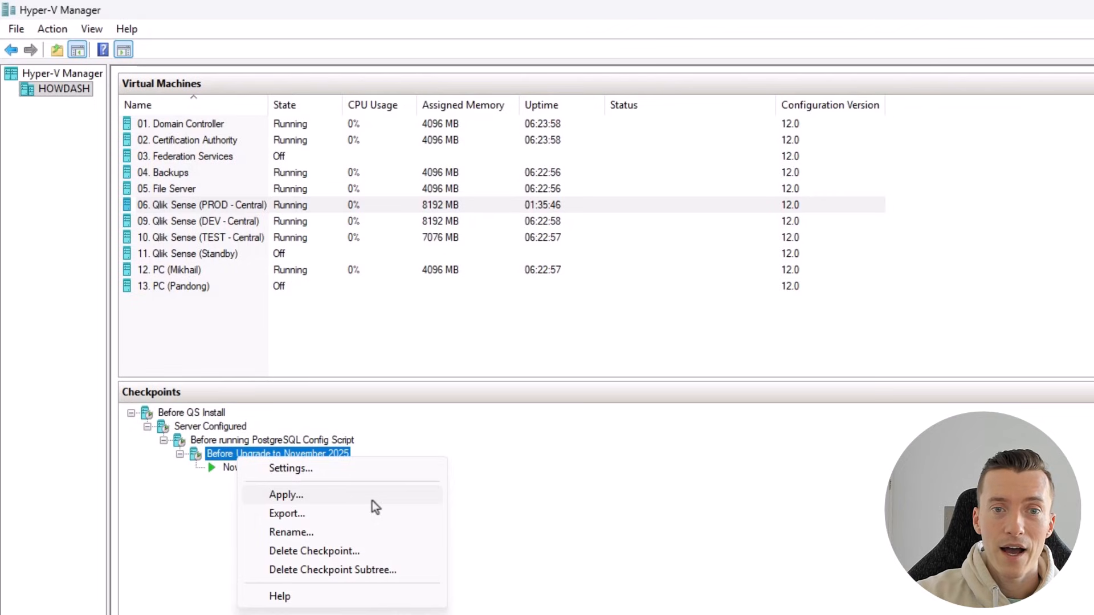
mouse_move(321, 502)
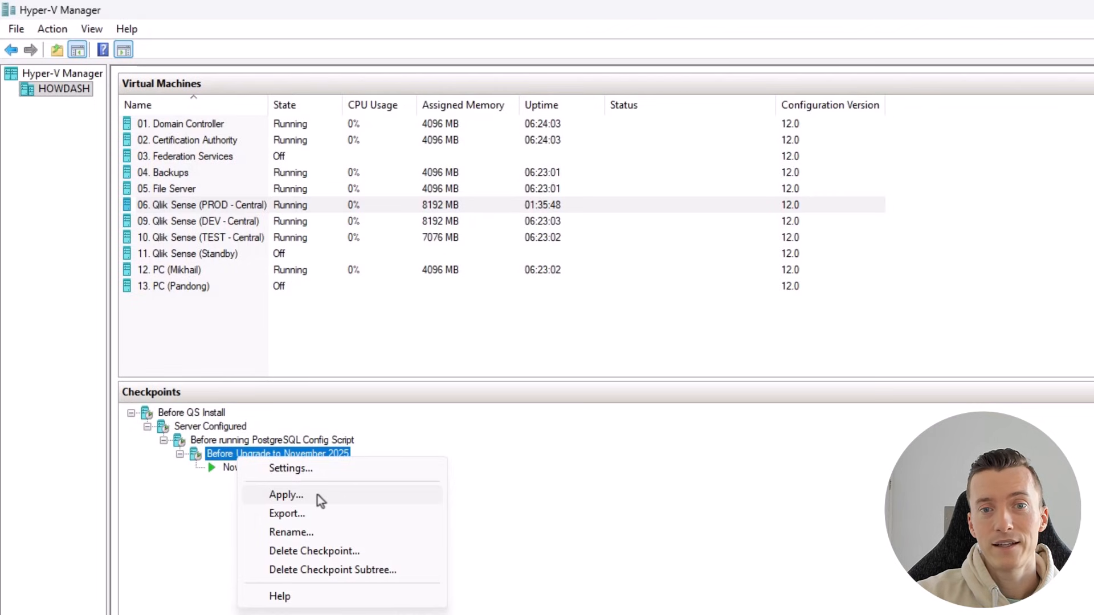
Apply the 'Before Upgrade to November 2025' checkpoint and confirm the rollback.
left_click(286, 494)
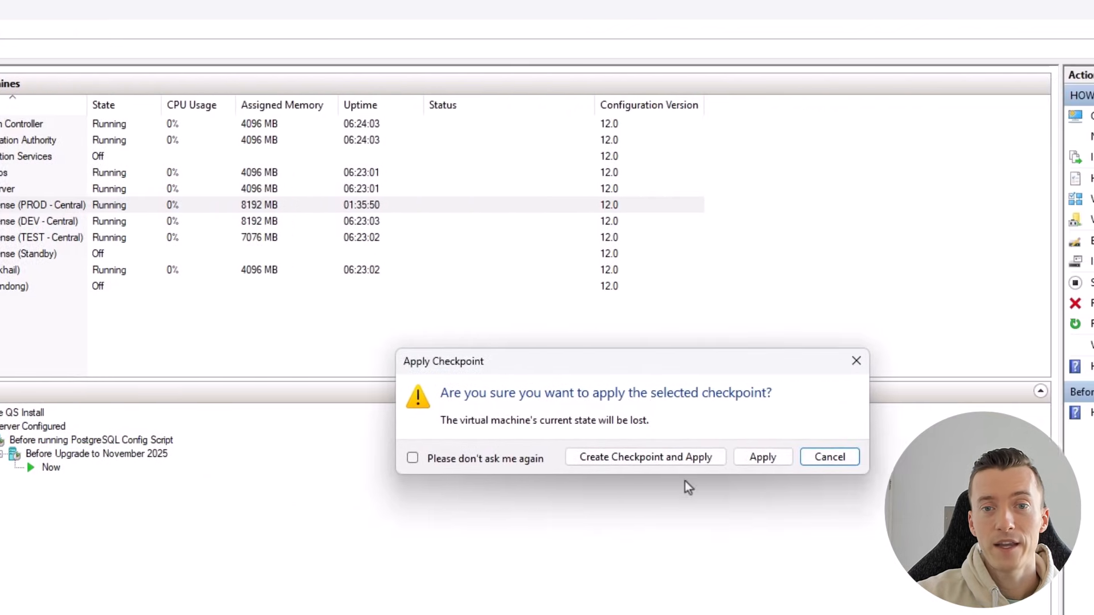
left_click(763, 458)
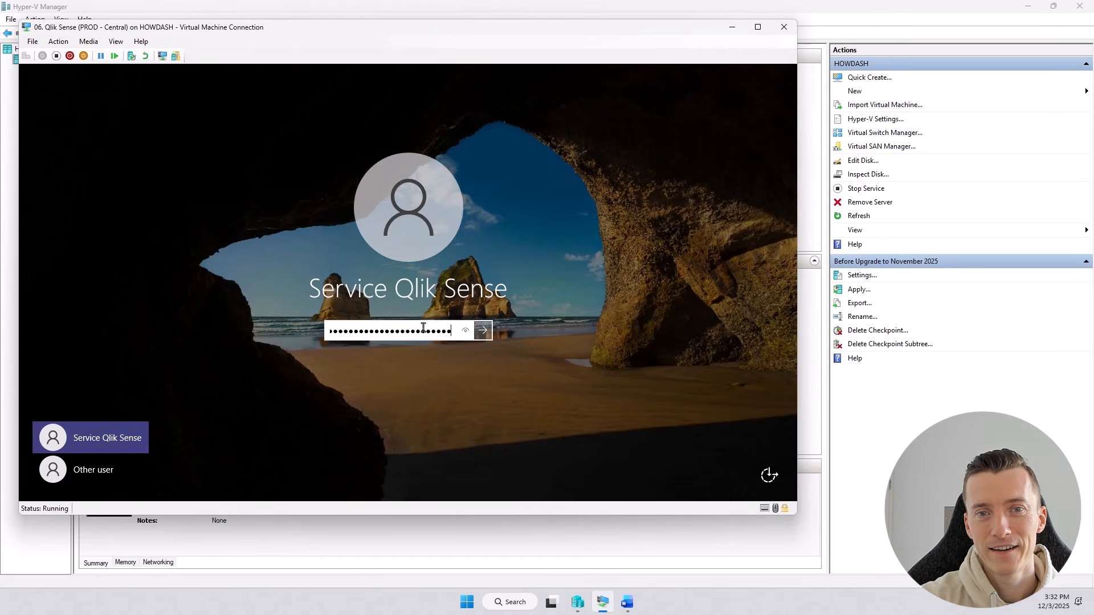
Submit the password to sign in to the Service Qlik Sense account on the restored PROD VM.
left_click(484, 330)
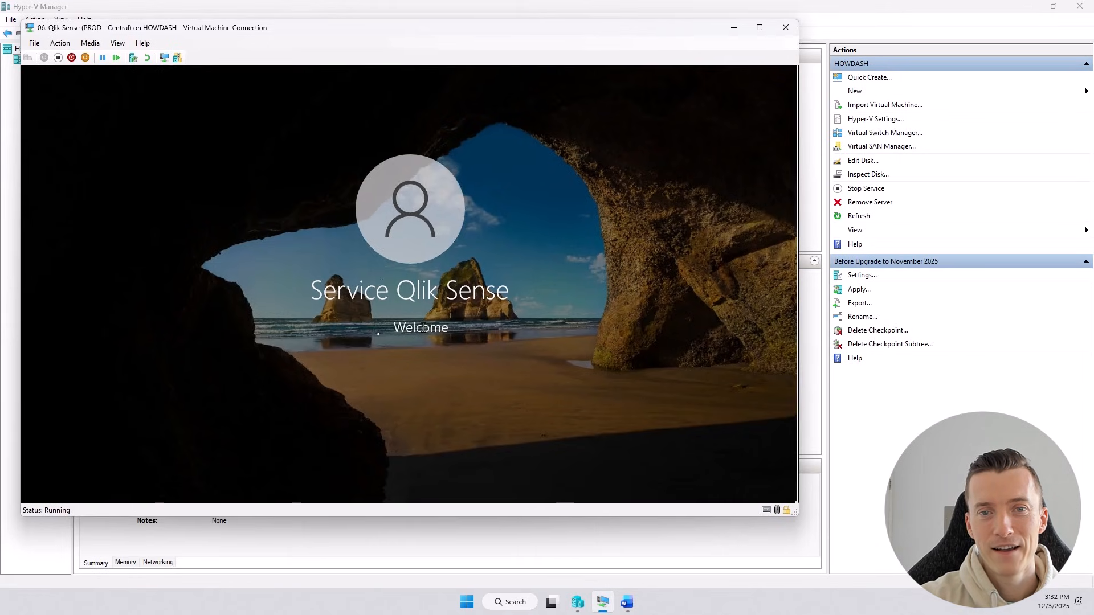